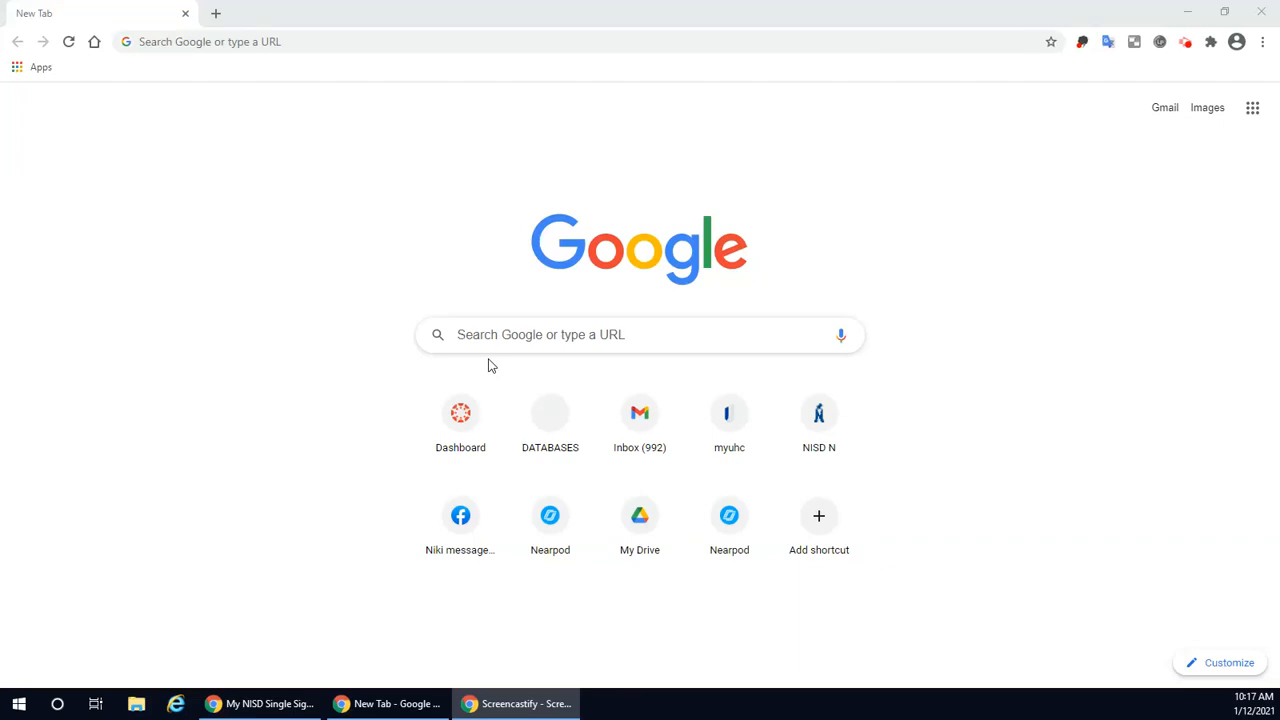
# Navigate Chrome to hawklibrary.com/databases
pyautogui.click(210, 41)
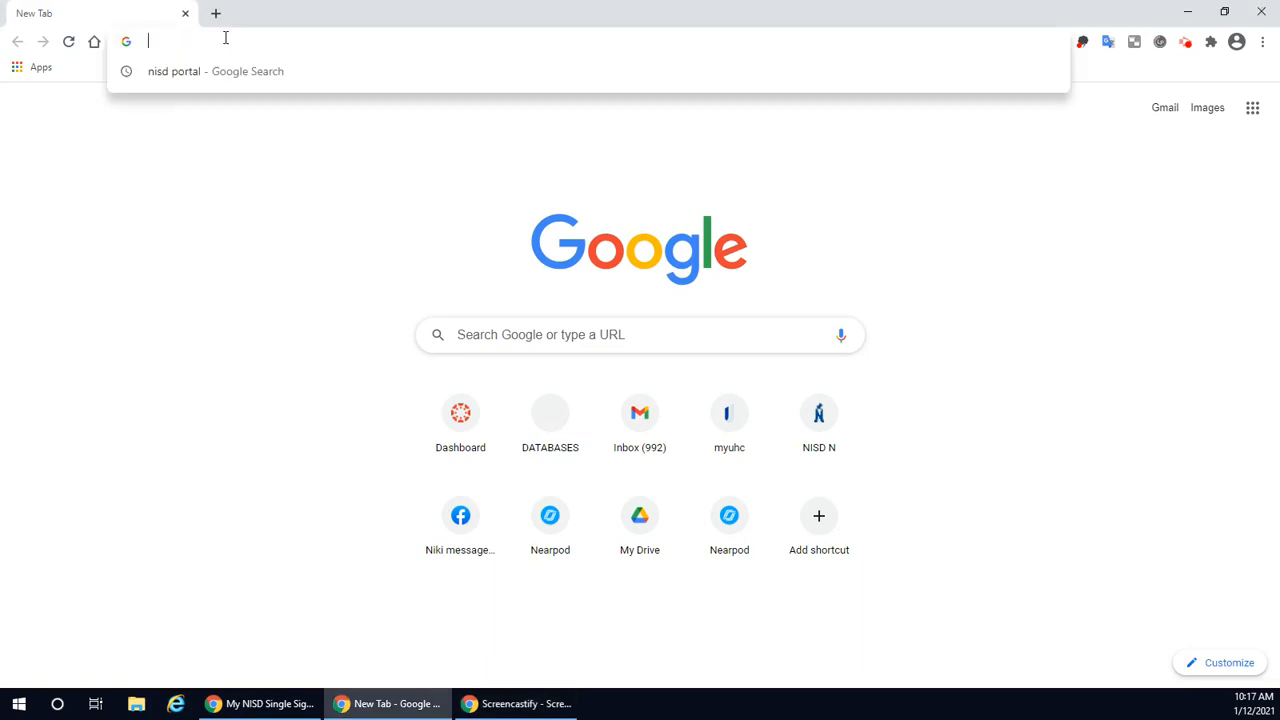
pyautogui.write('hawklibrary.com/databases')
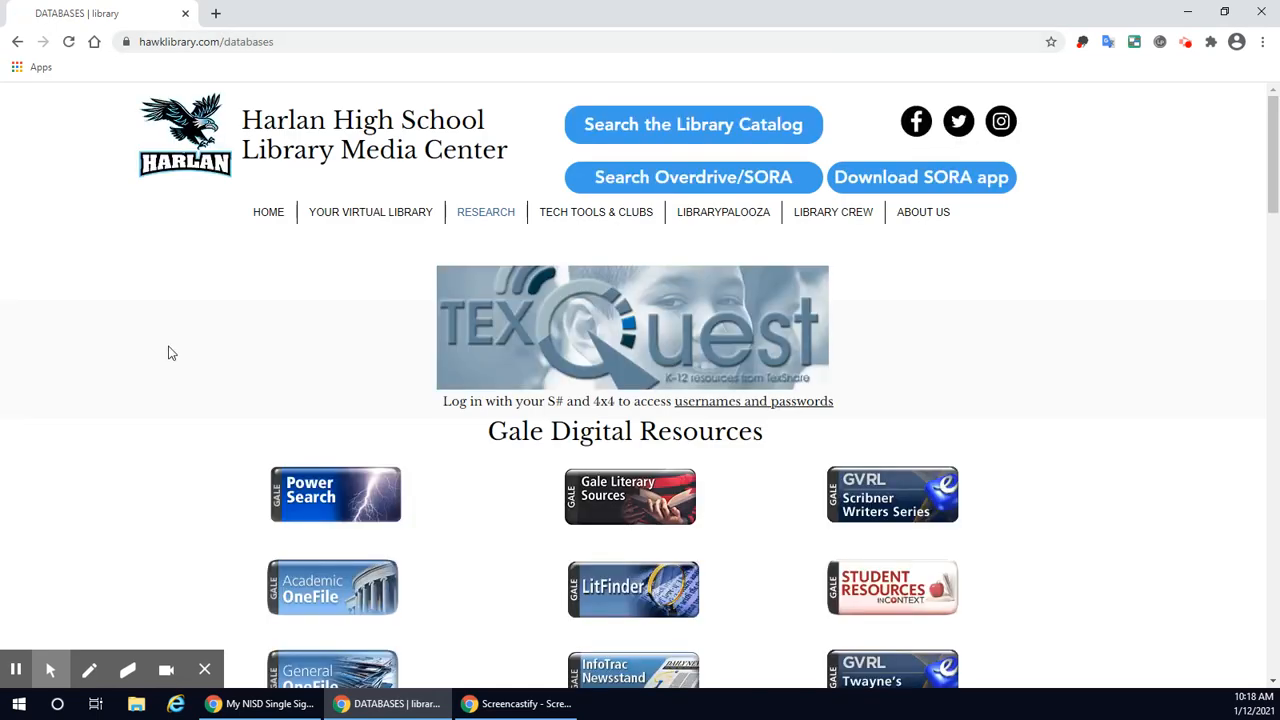
pyautogui.moveTo(199, 368)
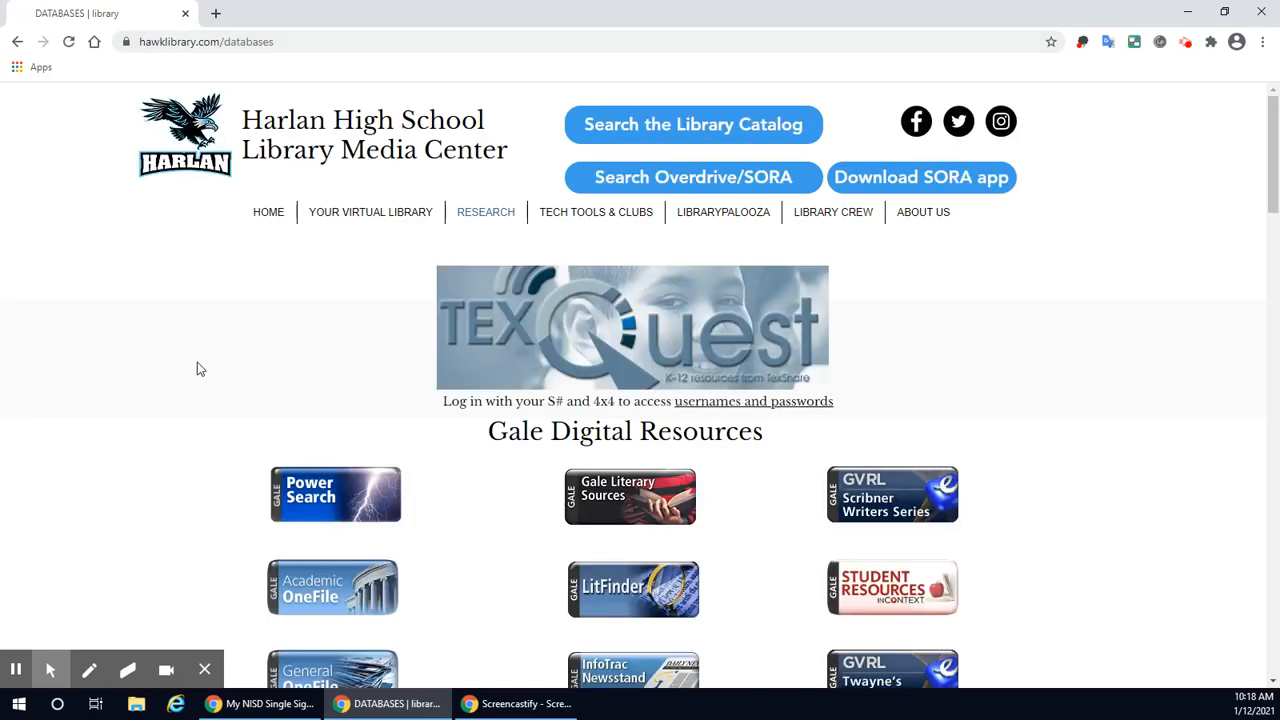
pyautogui.scroll(-3)
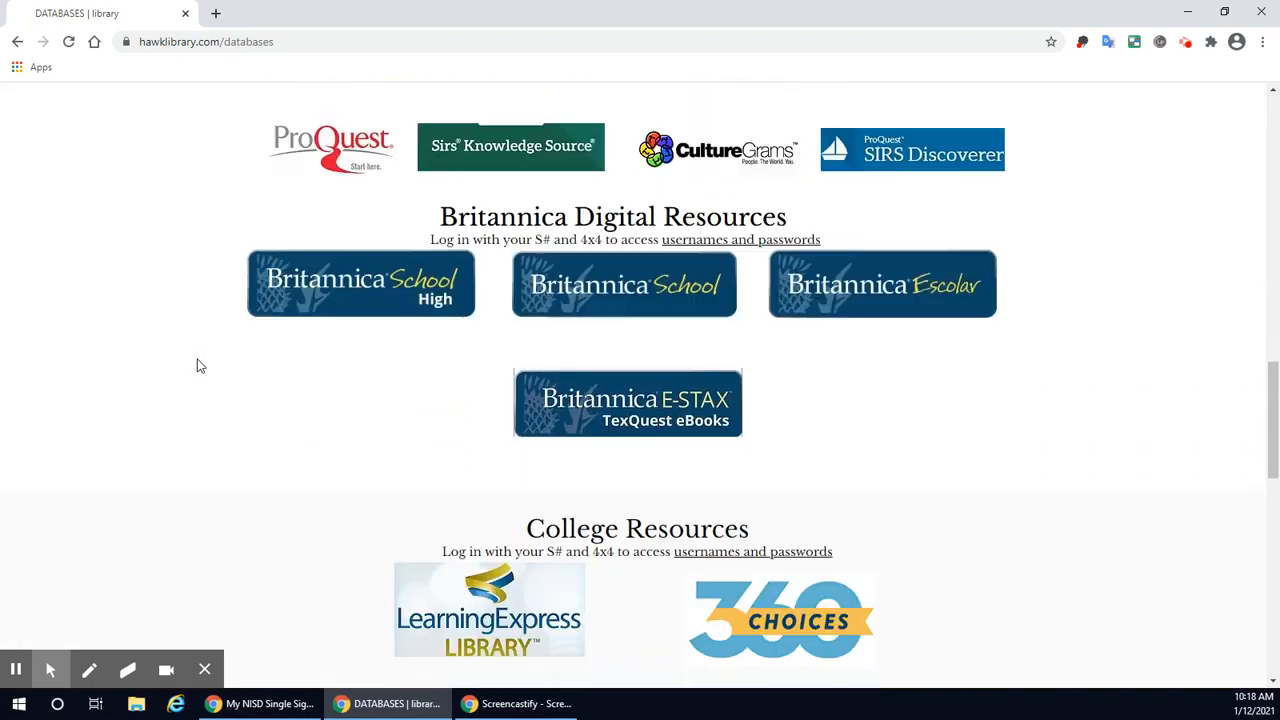
pyautogui.scroll(-3)
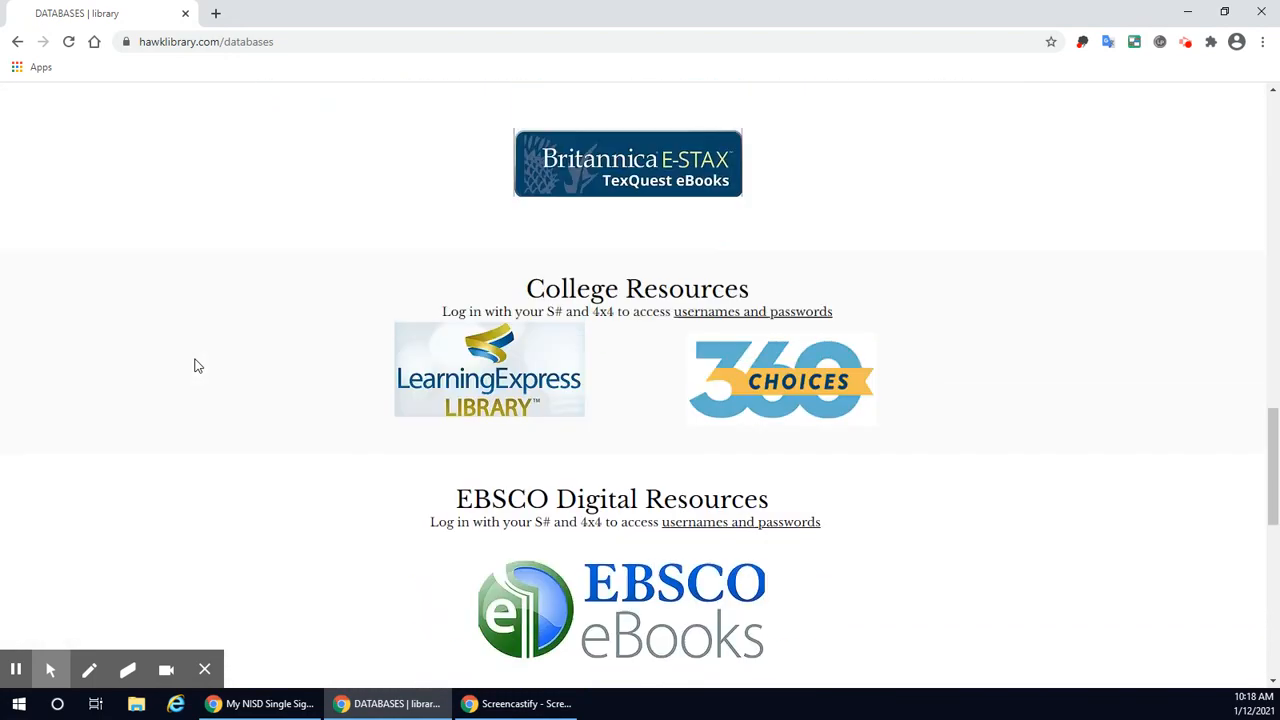
pyautogui.scroll(-3)
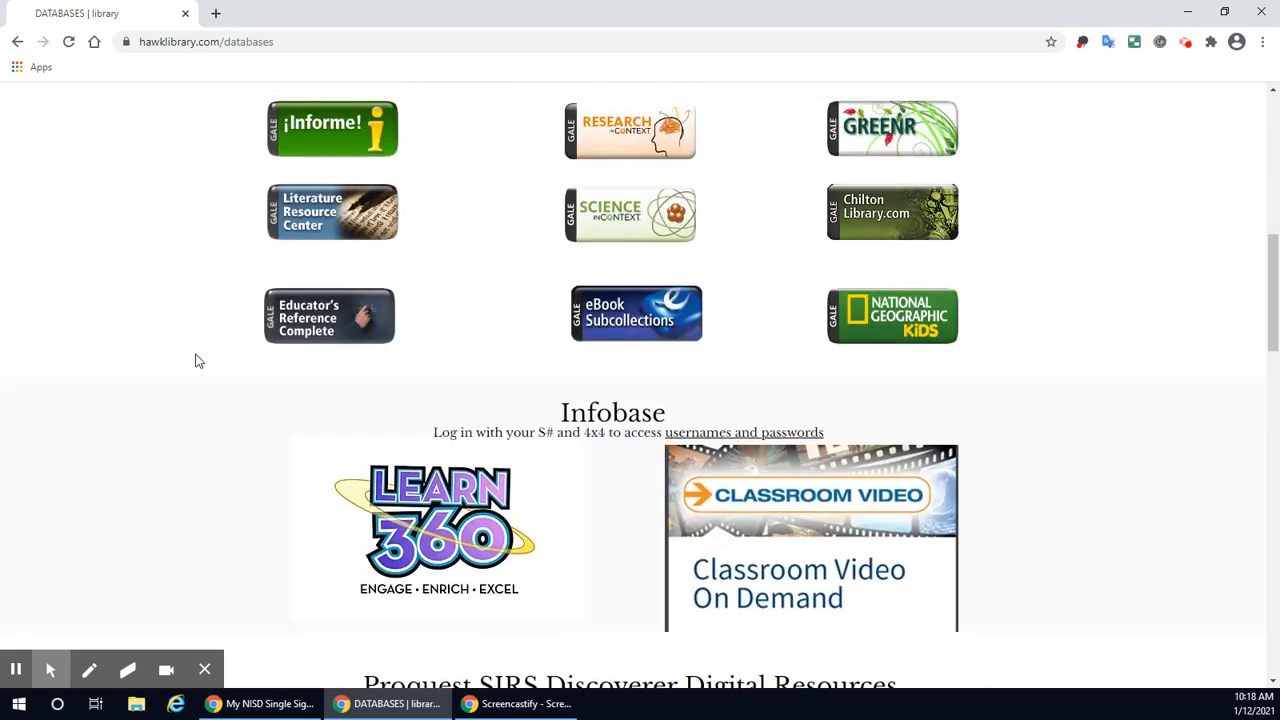
pyautogui.scroll(3)
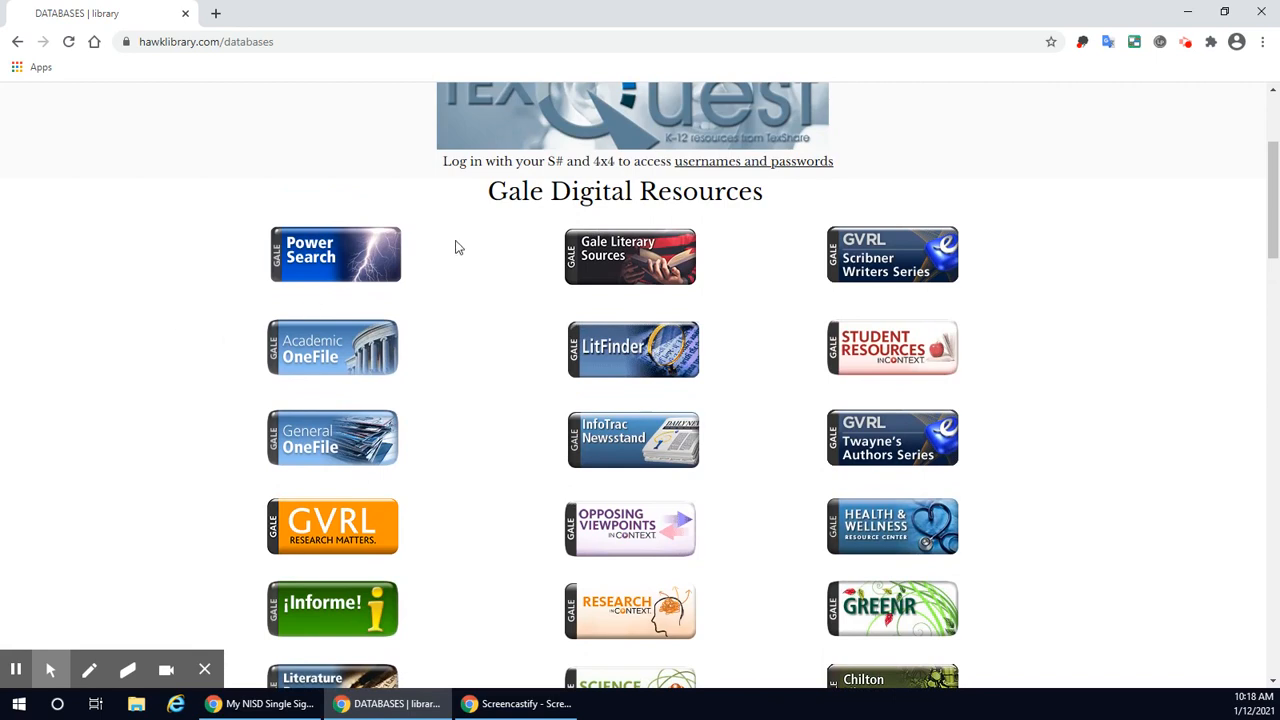
pyautogui.scroll(-3)
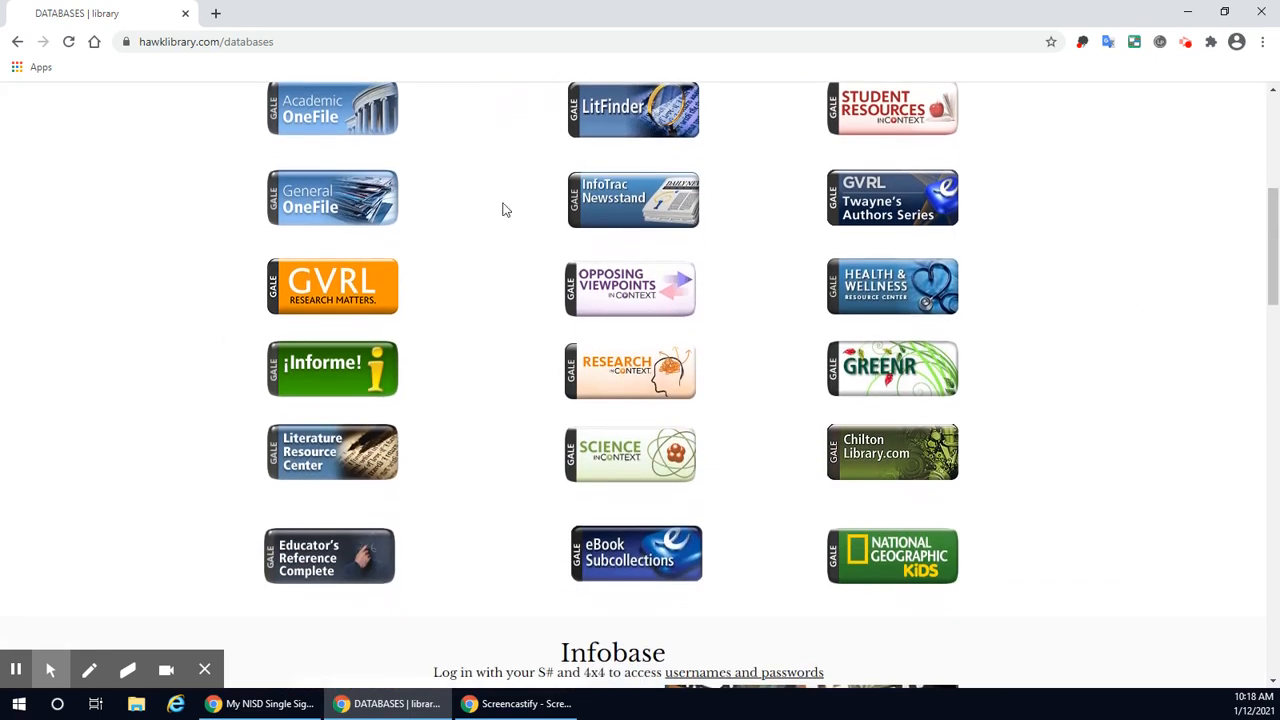
pyautogui.moveTo(1014, 511)
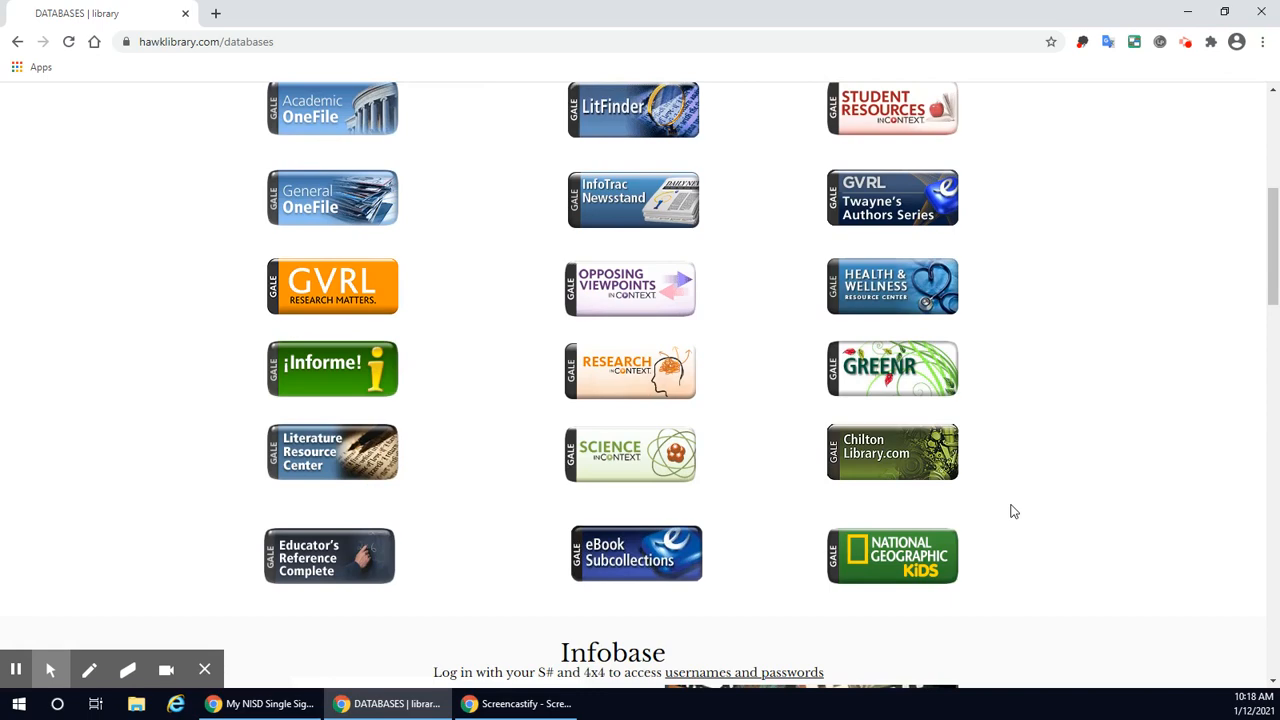
pyautogui.scroll(3)
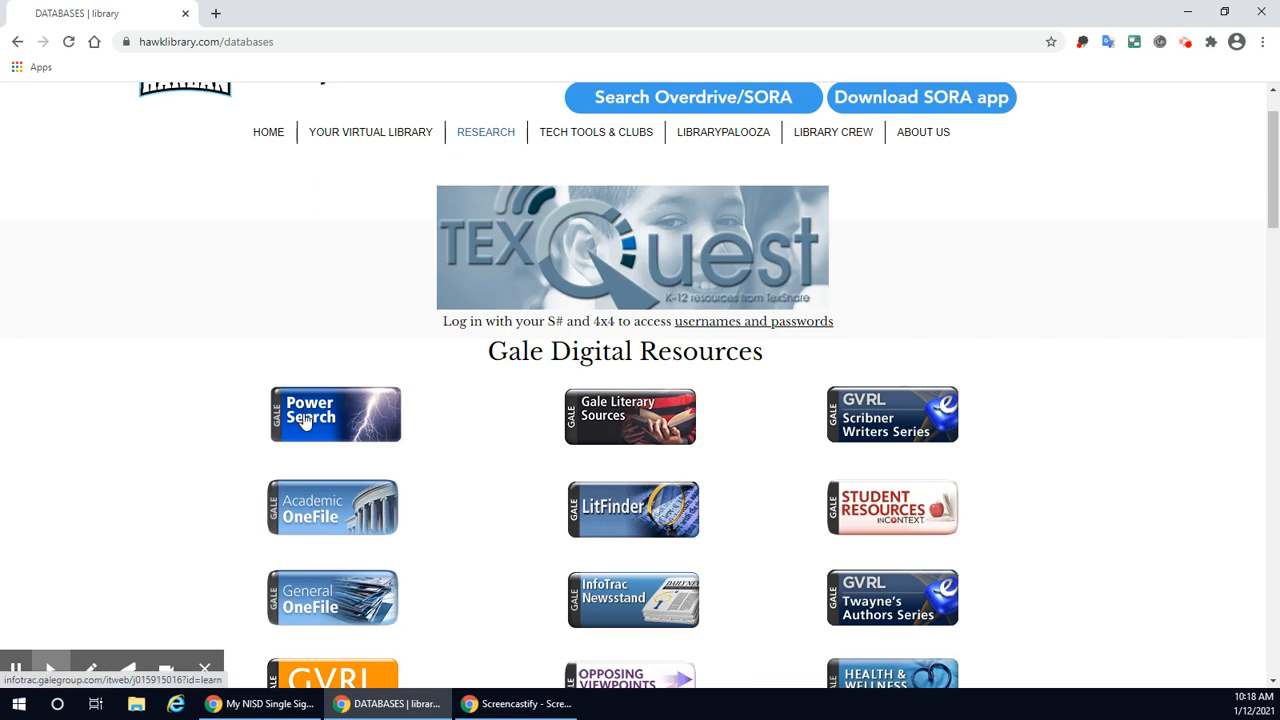
pyautogui.moveTo(449, 399)
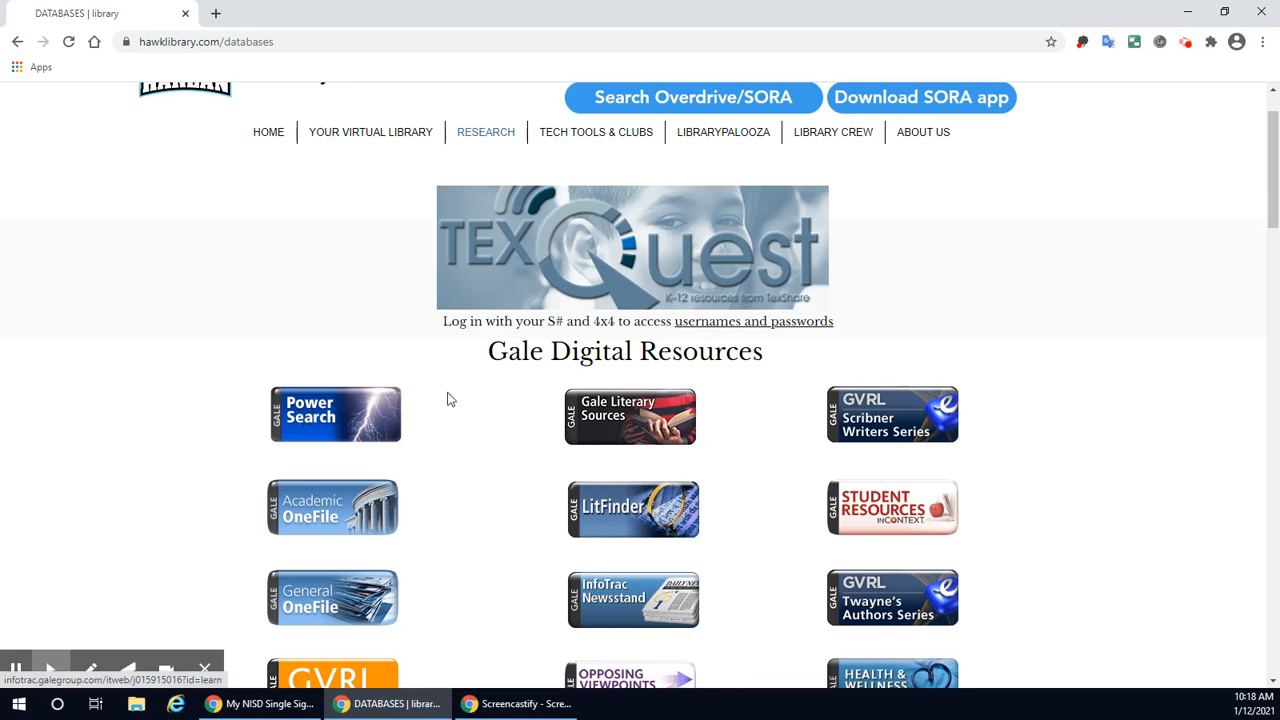
pyautogui.moveTo(352, 420)
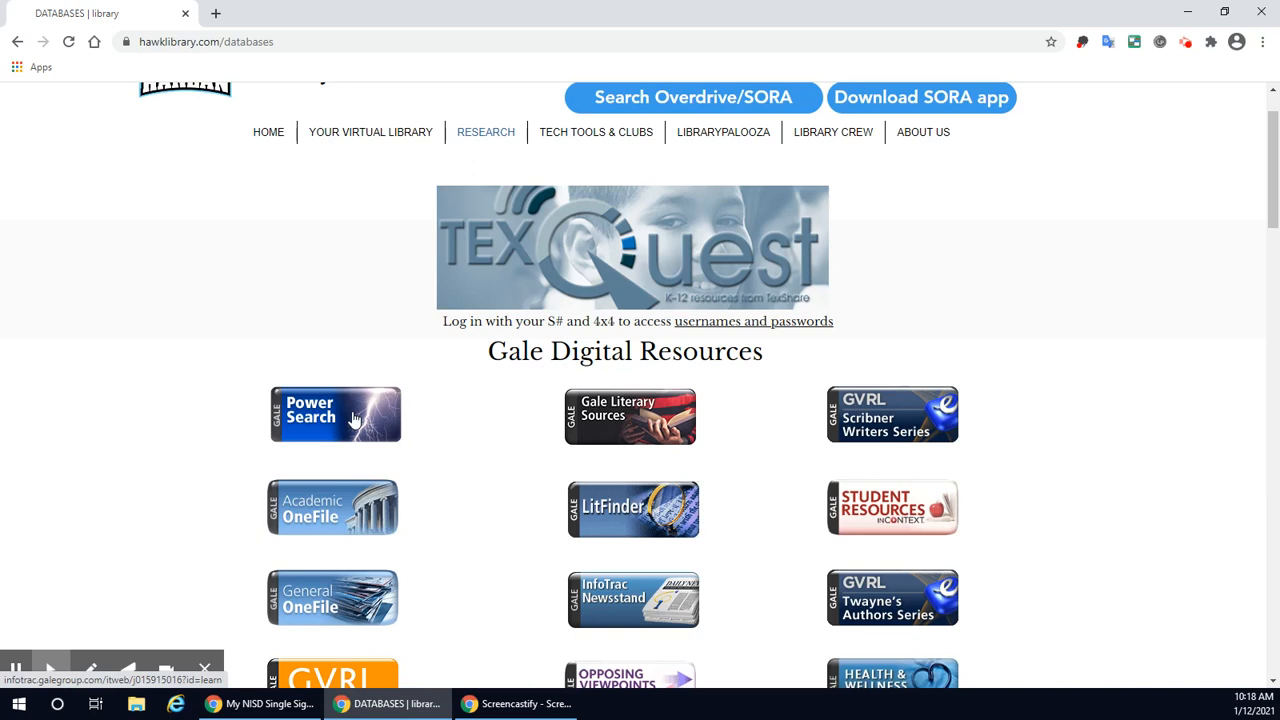
# Launch Power Search from the Gale Digital Resources list
pyautogui.click(335, 414)
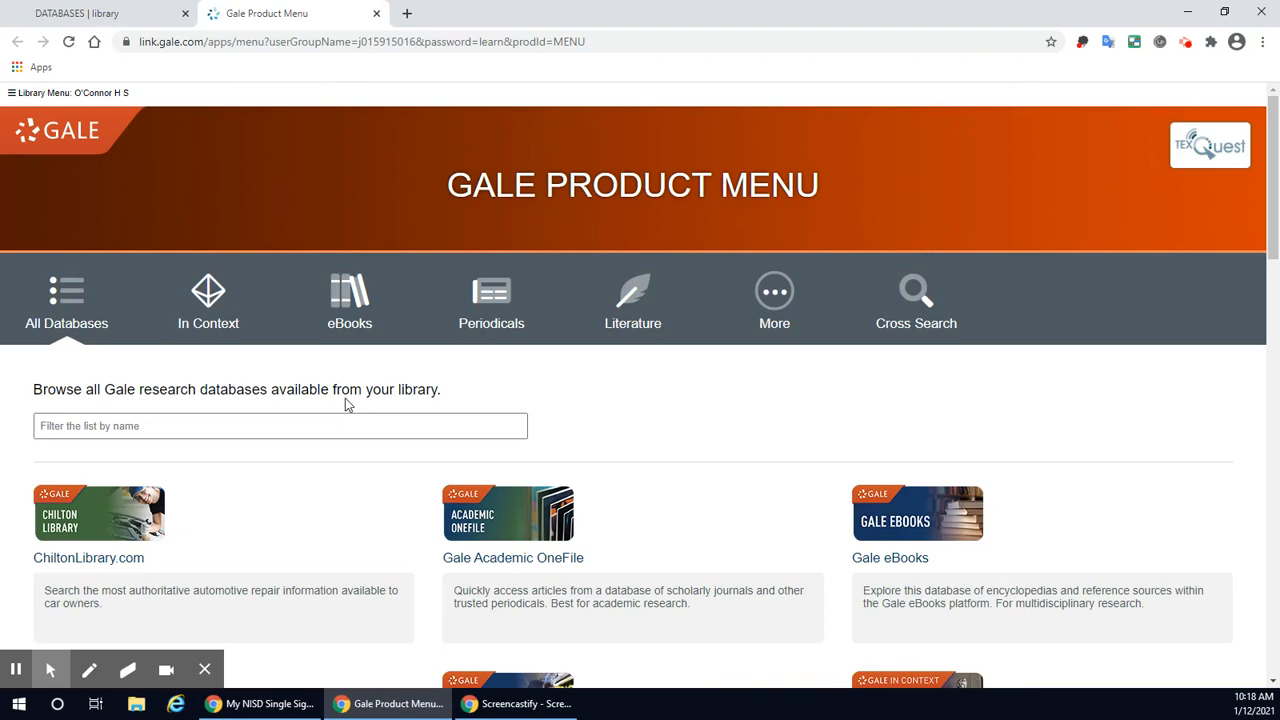
pyautogui.moveTo(347, 397)
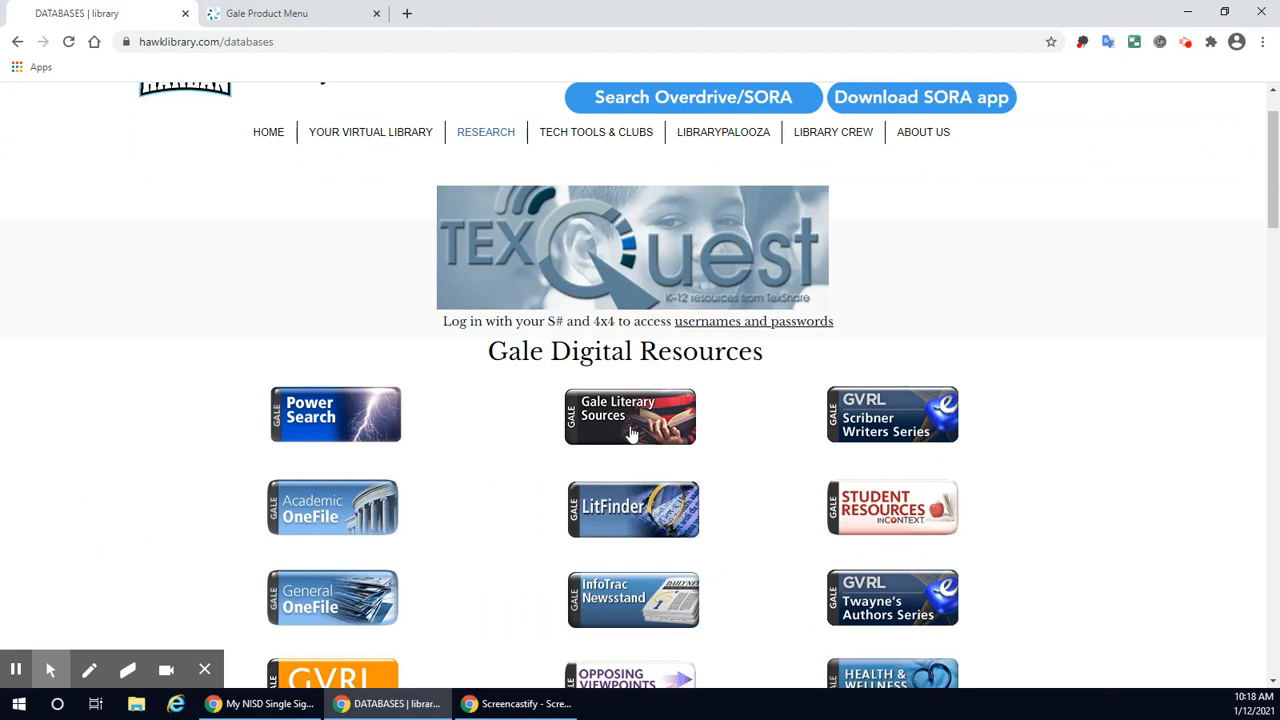
pyautogui.moveTo(379, 368)
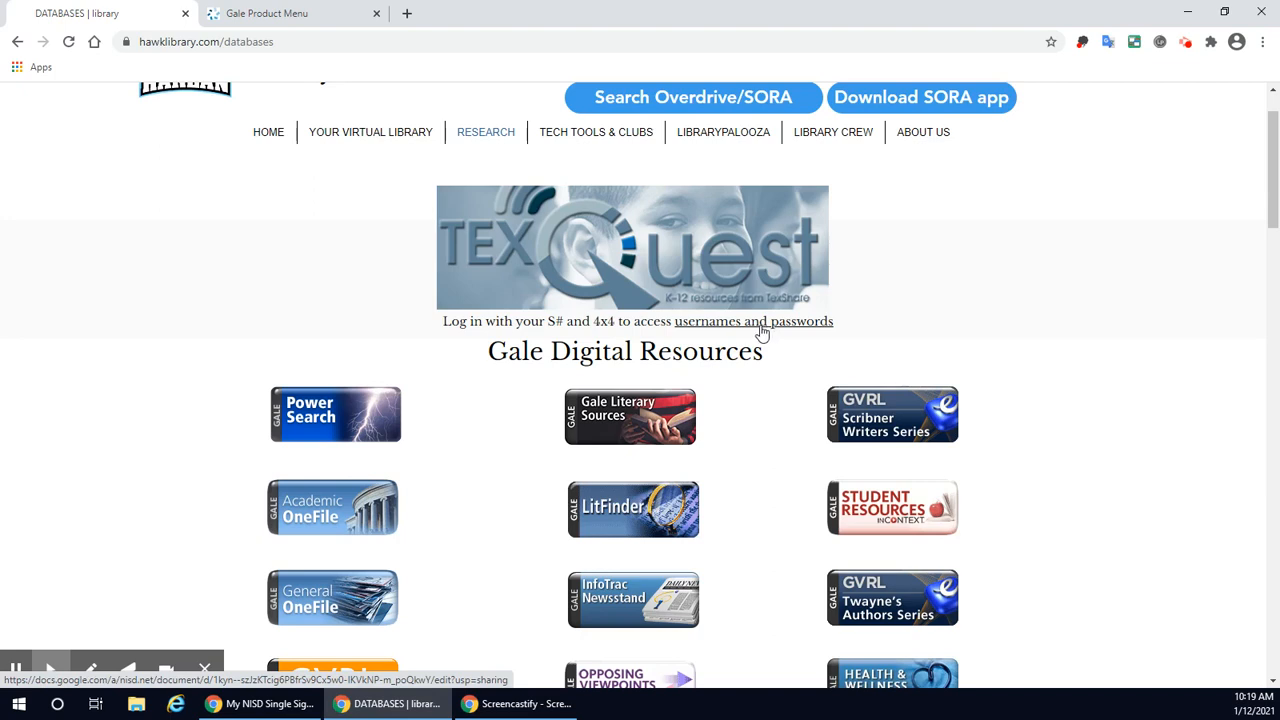
pyautogui.moveTo(540, 341)
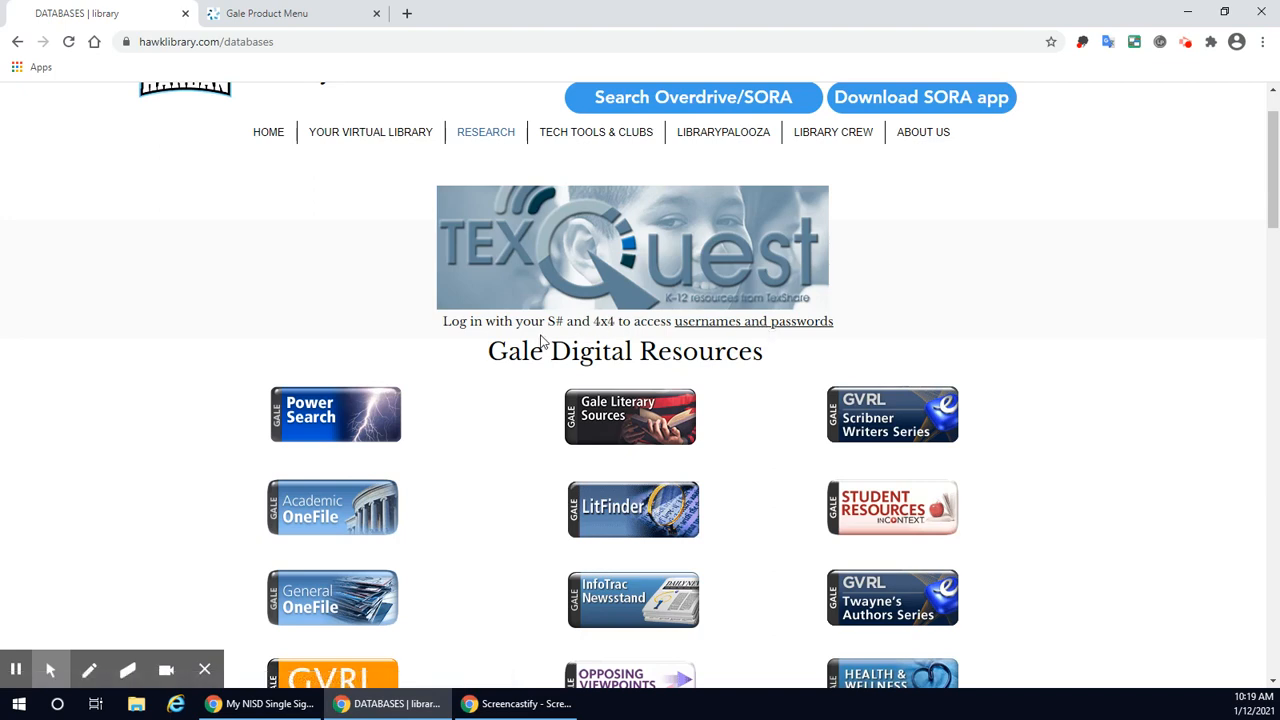
pyautogui.moveTo(253, 147)
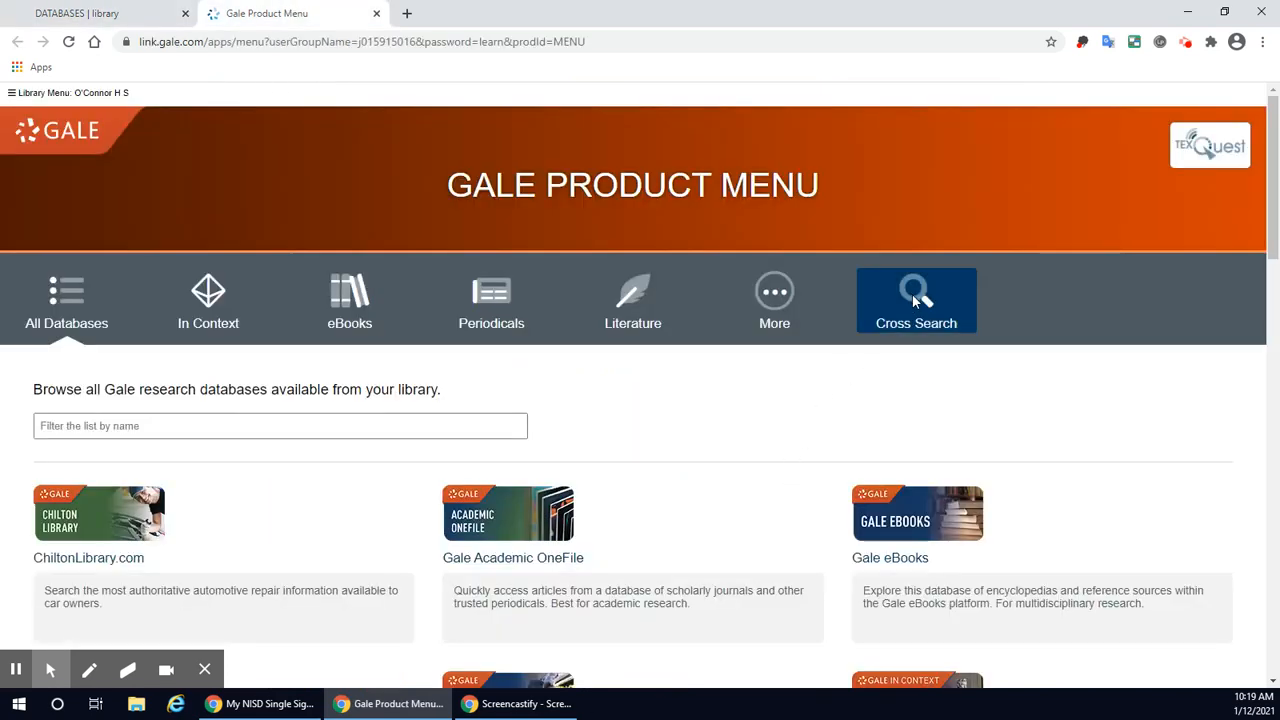
# Show the Cross Search research options and scroll down toward the search box
pyautogui.click(915, 300)
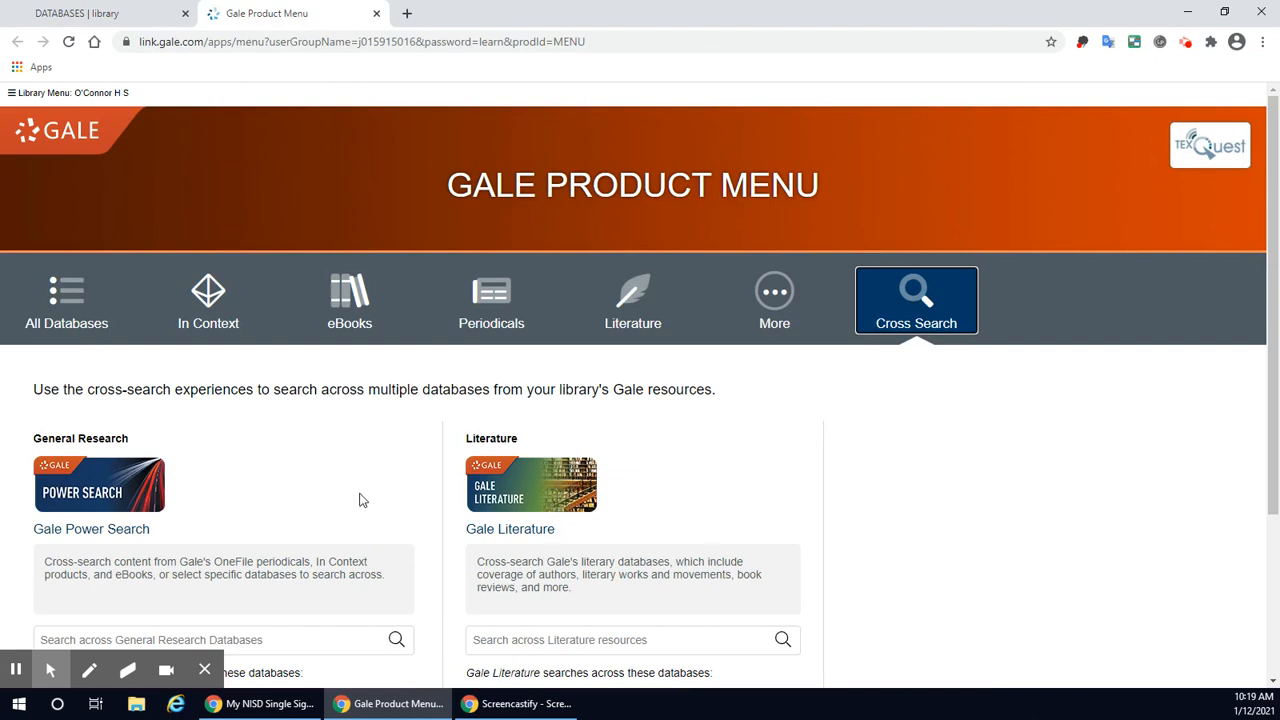
pyautogui.scroll(-3)
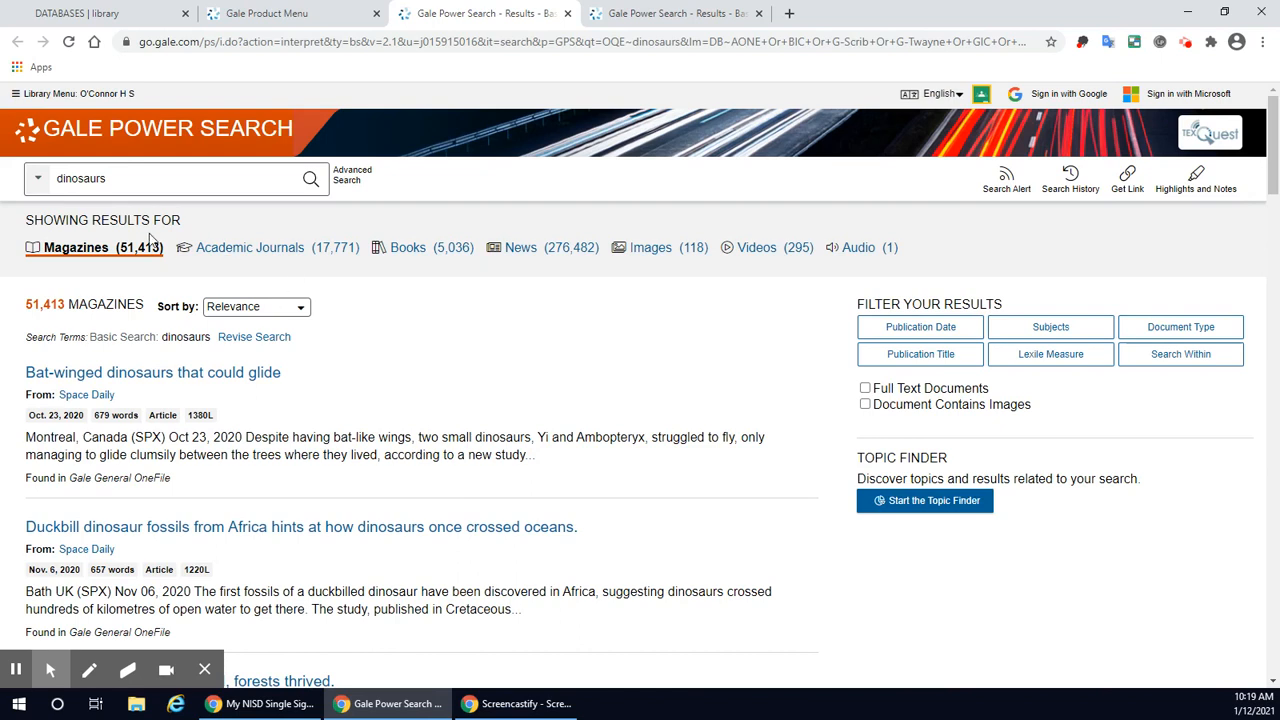
pyautogui.moveTo(116, 247)
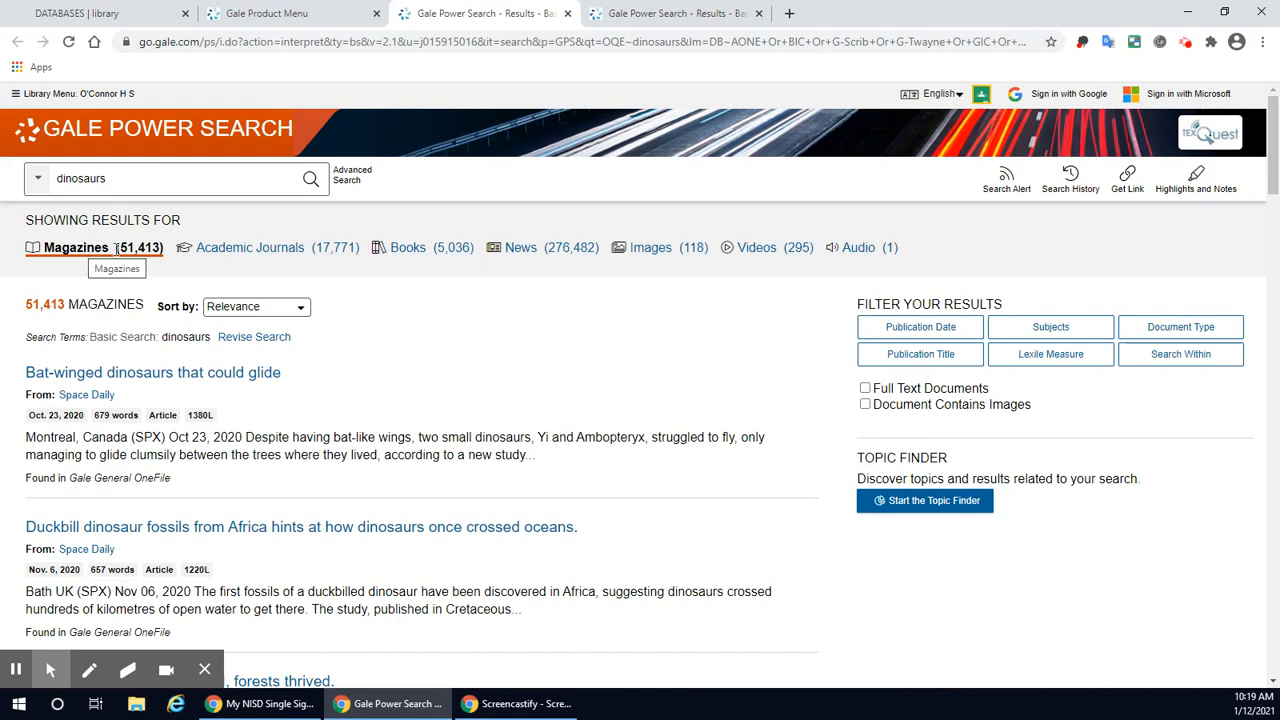
pyautogui.moveTo(323, 254)
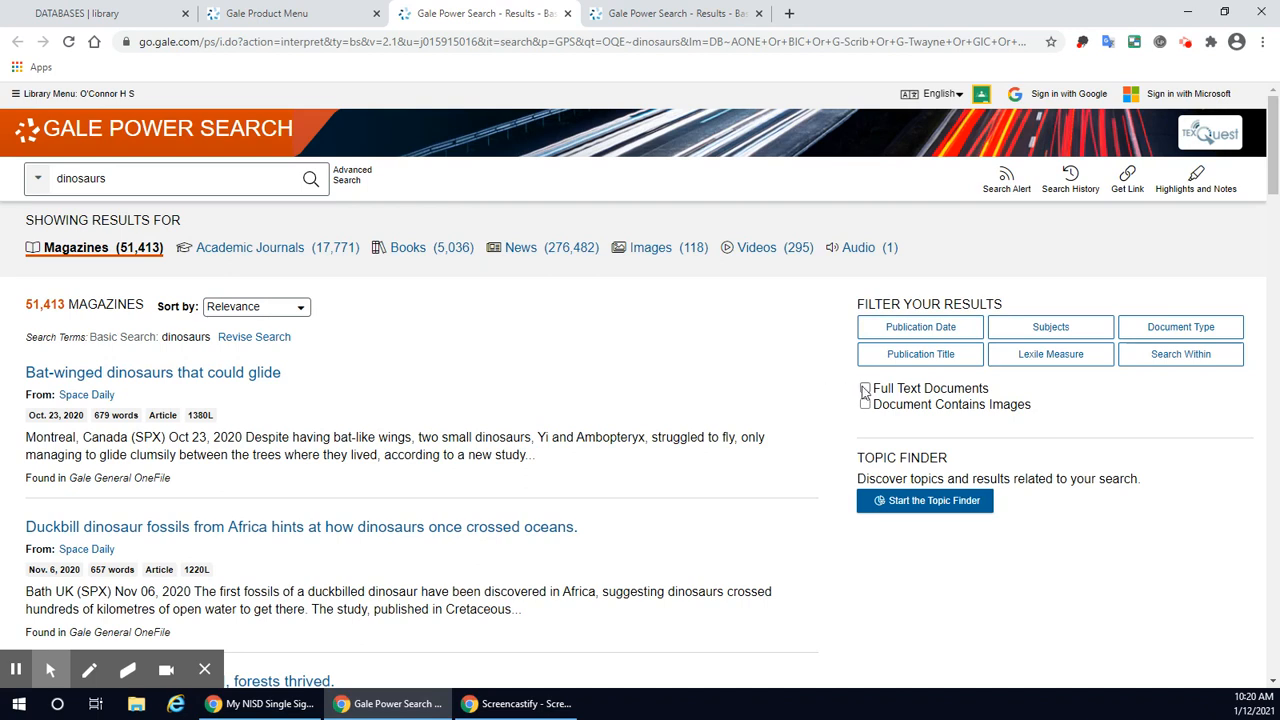
# Apply the Full Text Documents filter under Filter Your Results
pyautogui.click(864, 388)
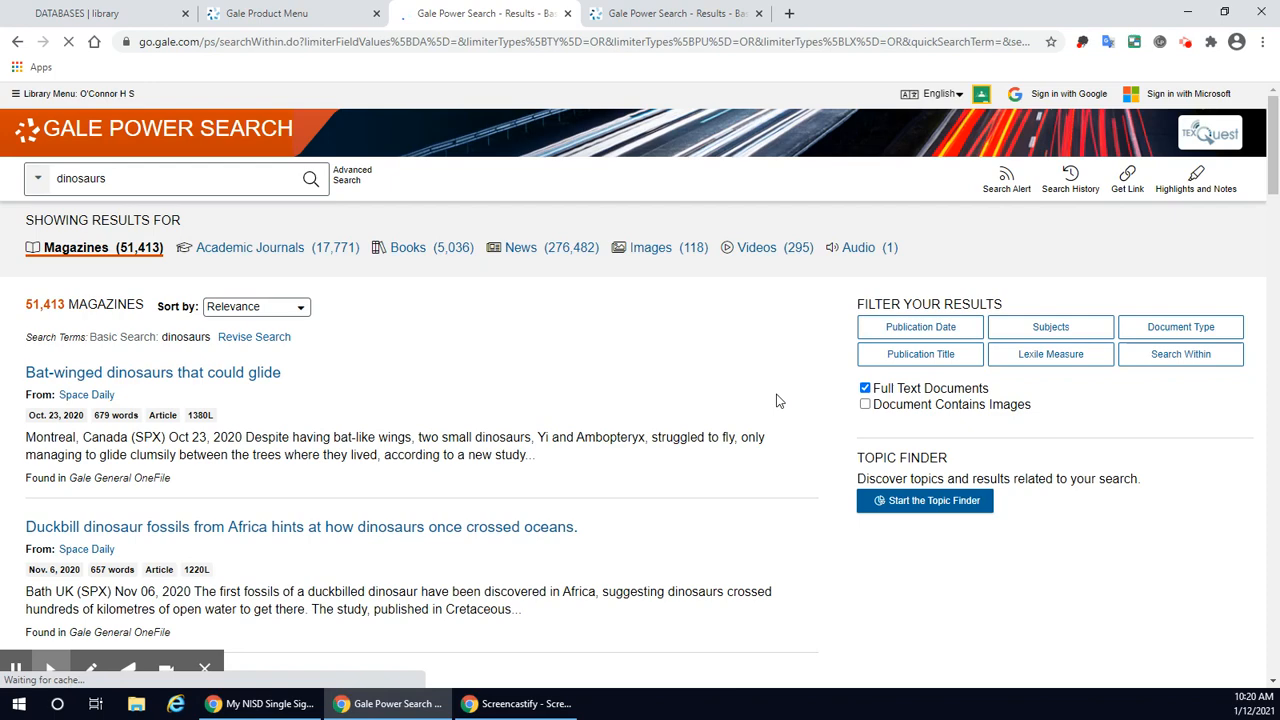
pyautogui.click(865, 388)
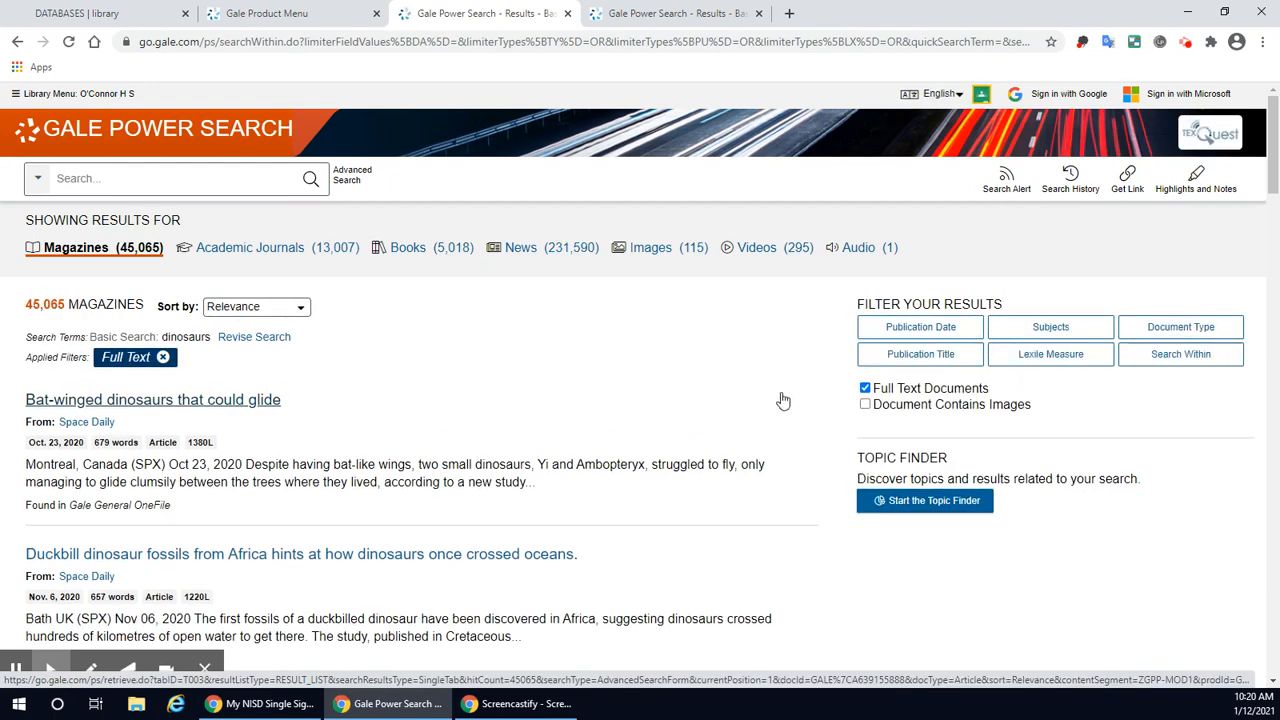
pyautogui.moveTo(687, 374)
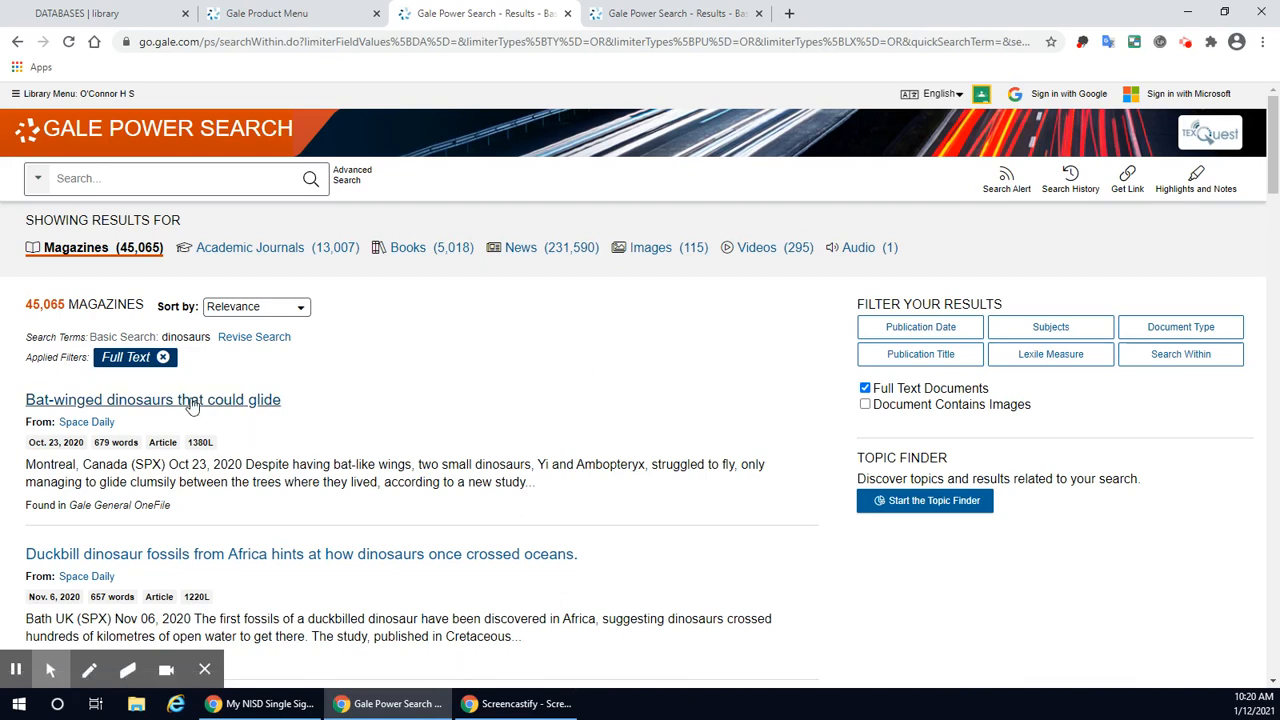
# Open 'Bat-winged dinosaurs that could glide' and display its MLA 8th Edition citation
pyautogui.click(152, 399)
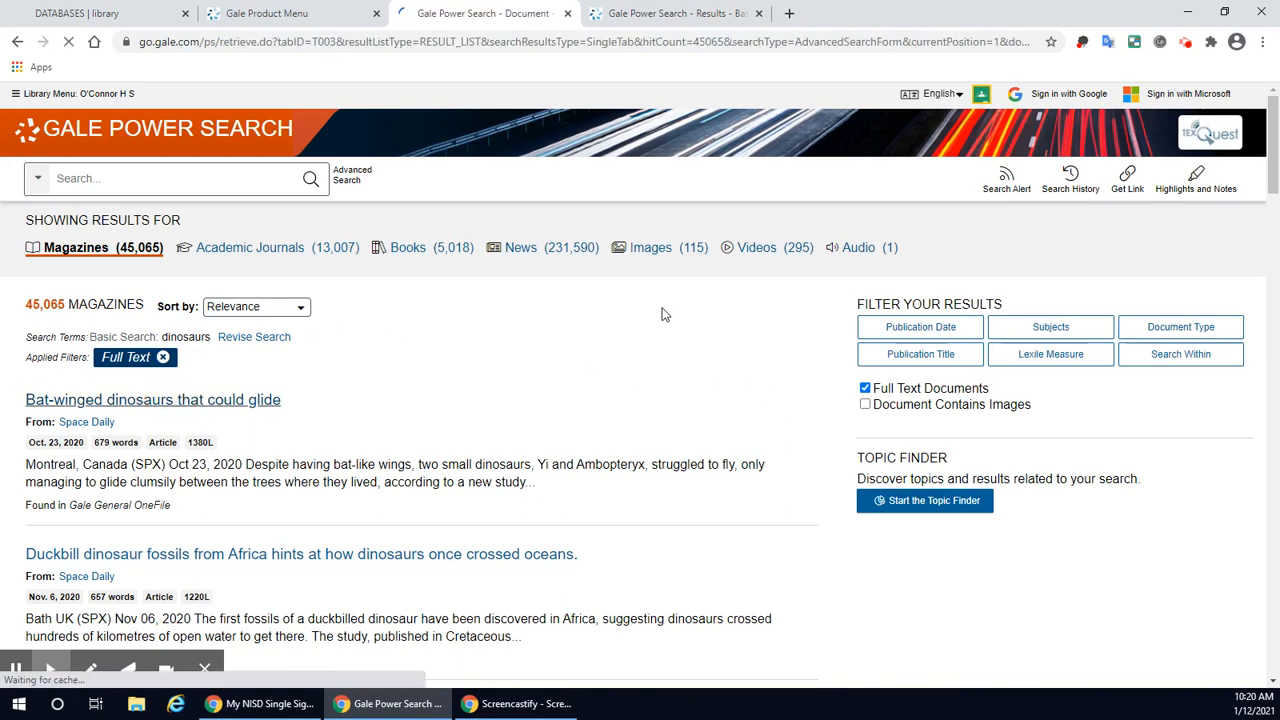
pyautogui.click(152, 399)
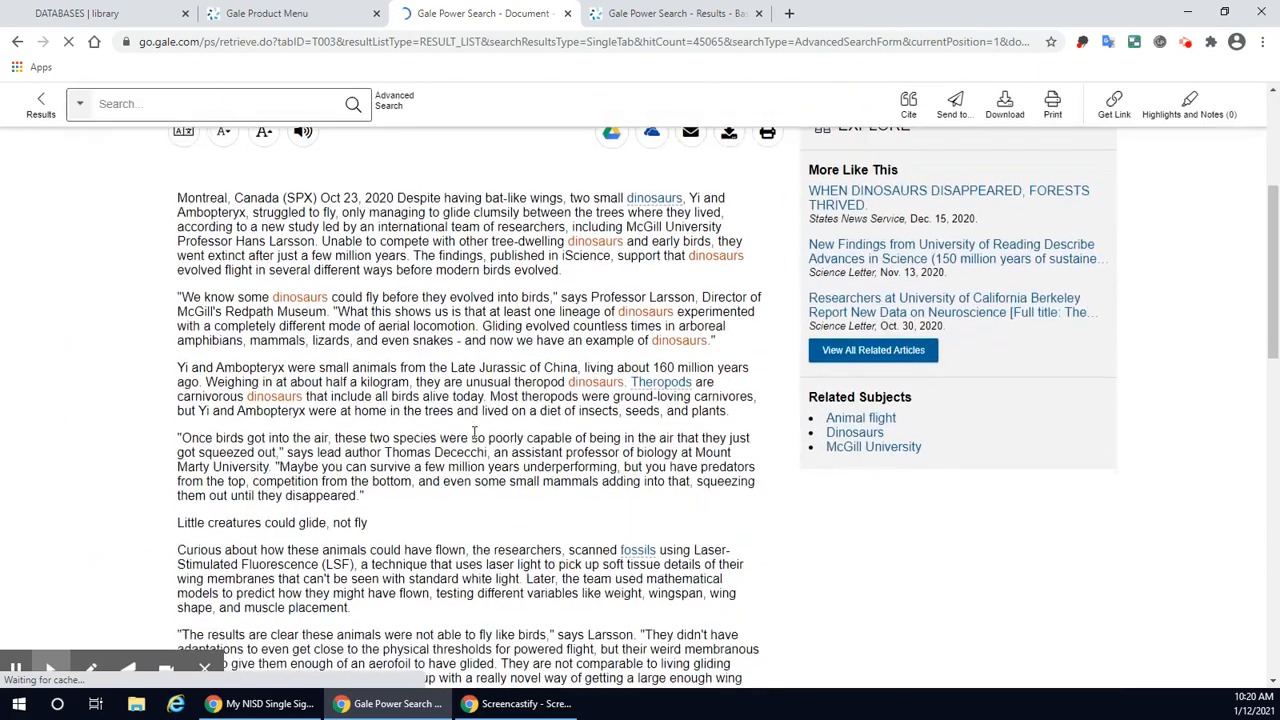
pyautogui.scroll(-3)
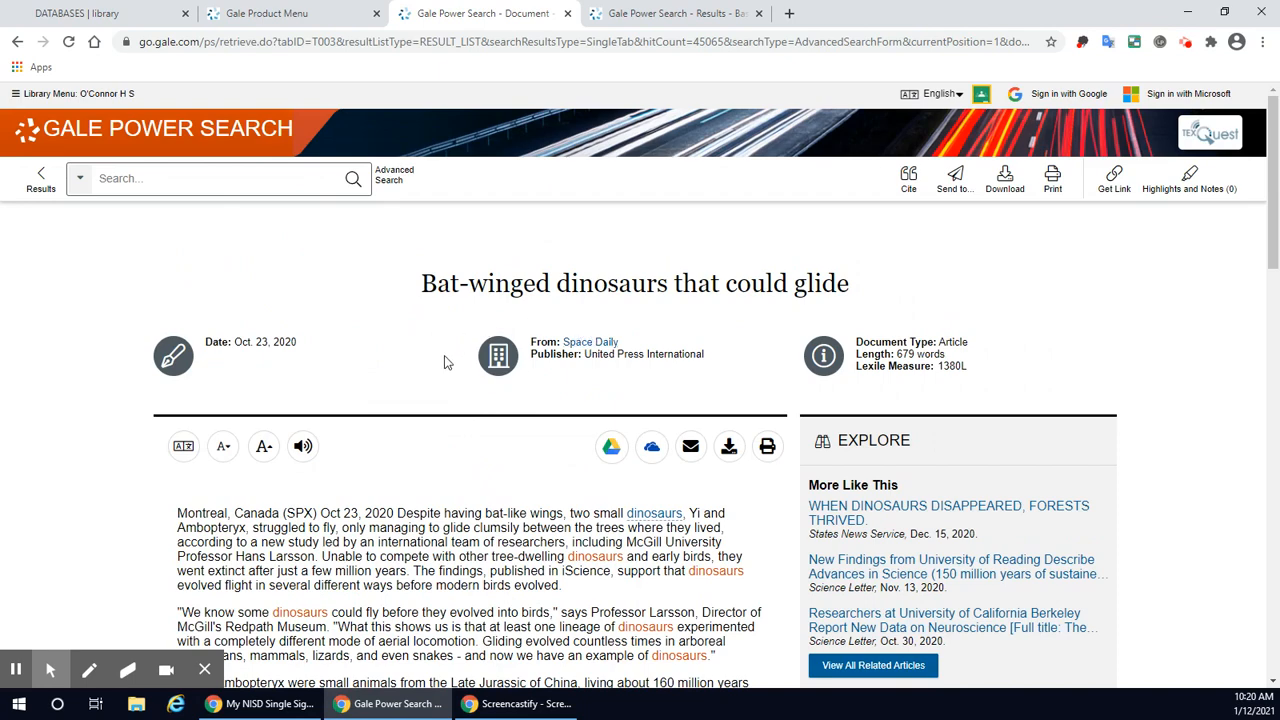
pyautogui.moveTo(603, 467)
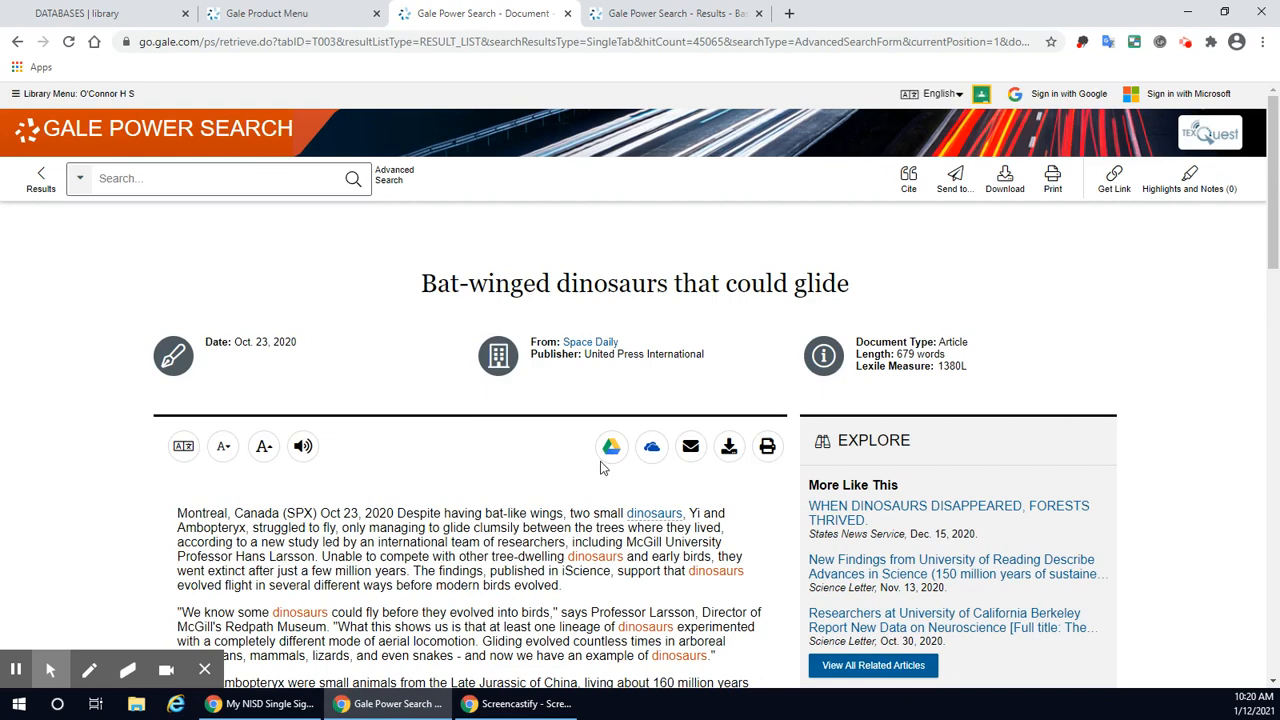
pyautogui.moveTo(611, 446)
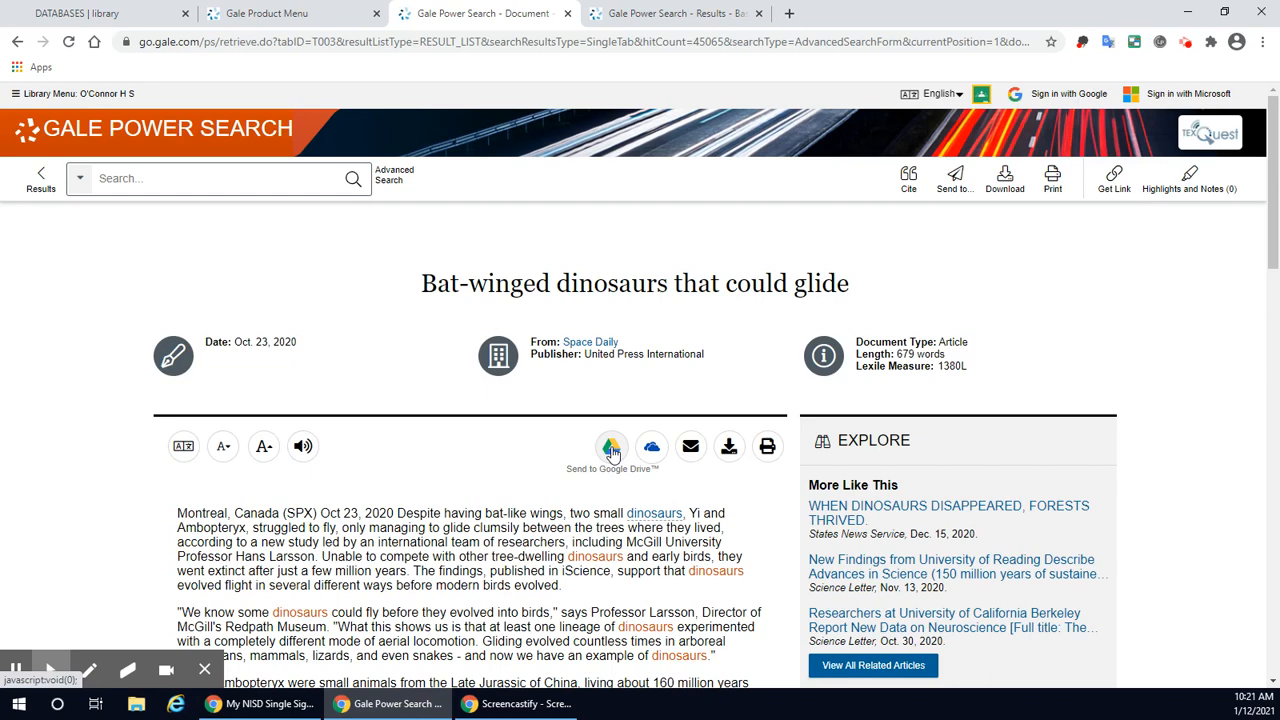
pyautogui.moveTo(611, 447)
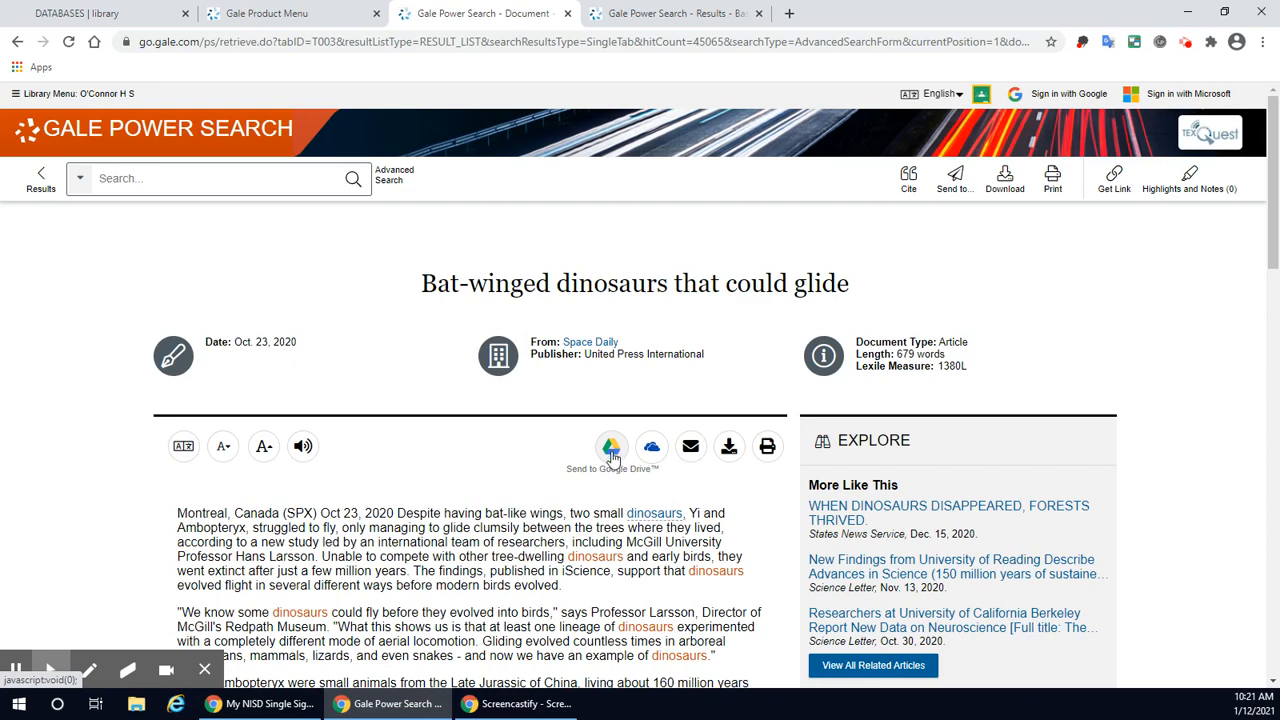
pyautogui.moveTo(651, 447)
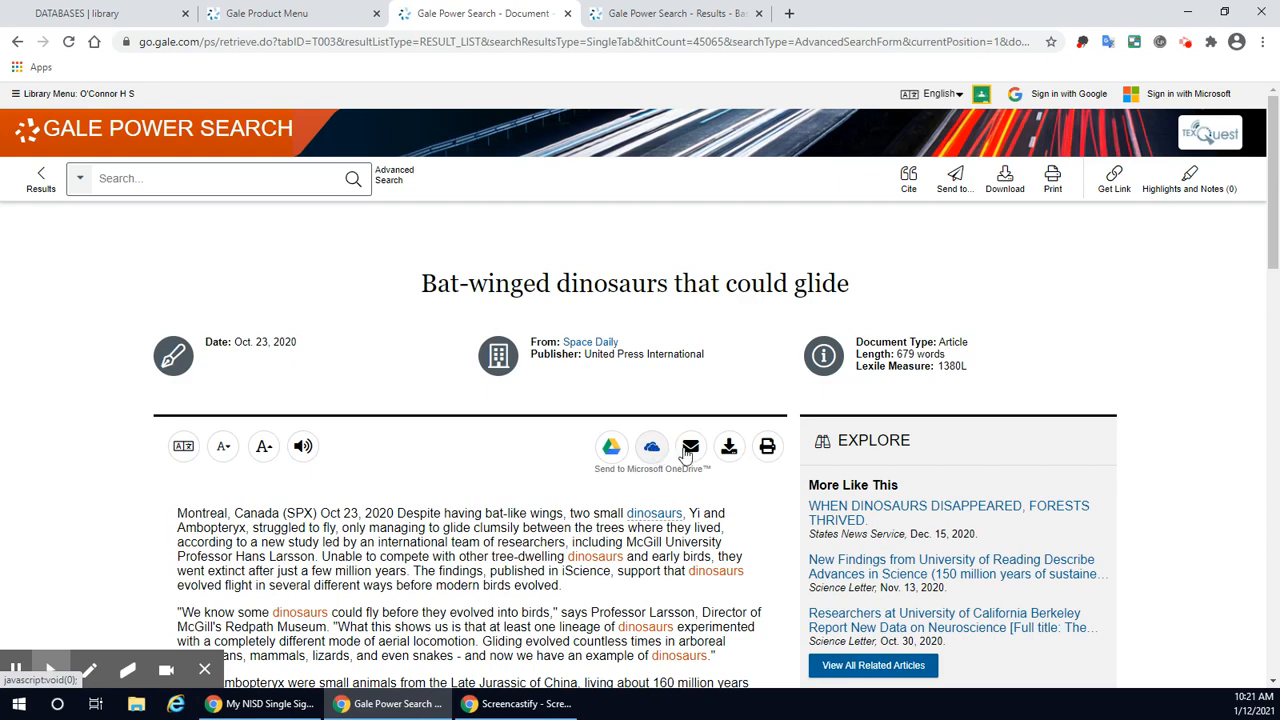
pyautogui.moveTo(729, 447)
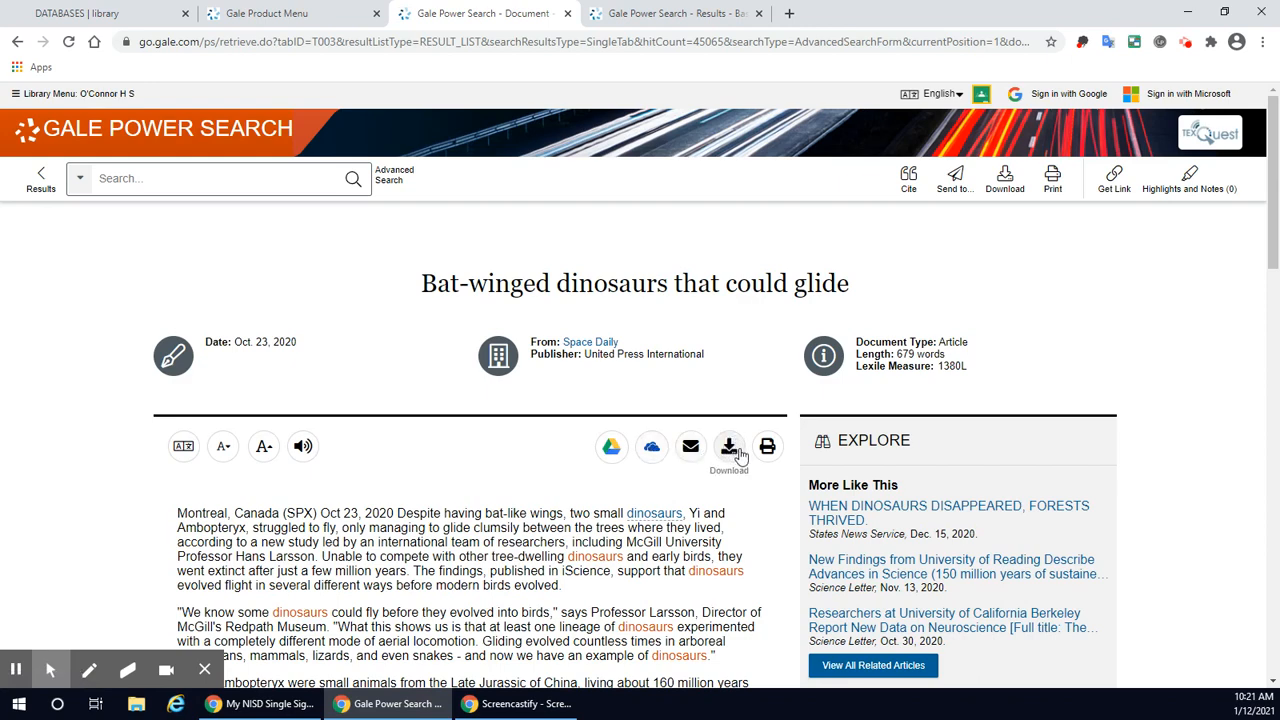
pyautogui.moveTo(767, 447)
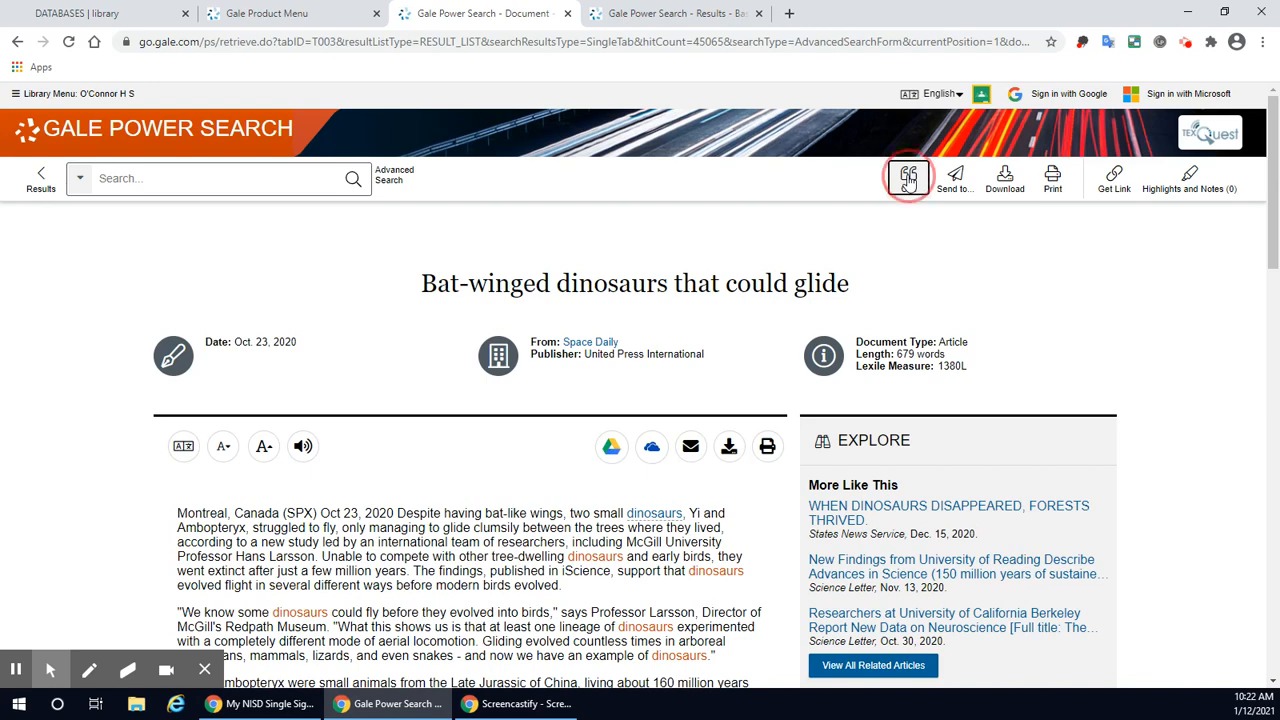
pyautogui.click(908, 176)
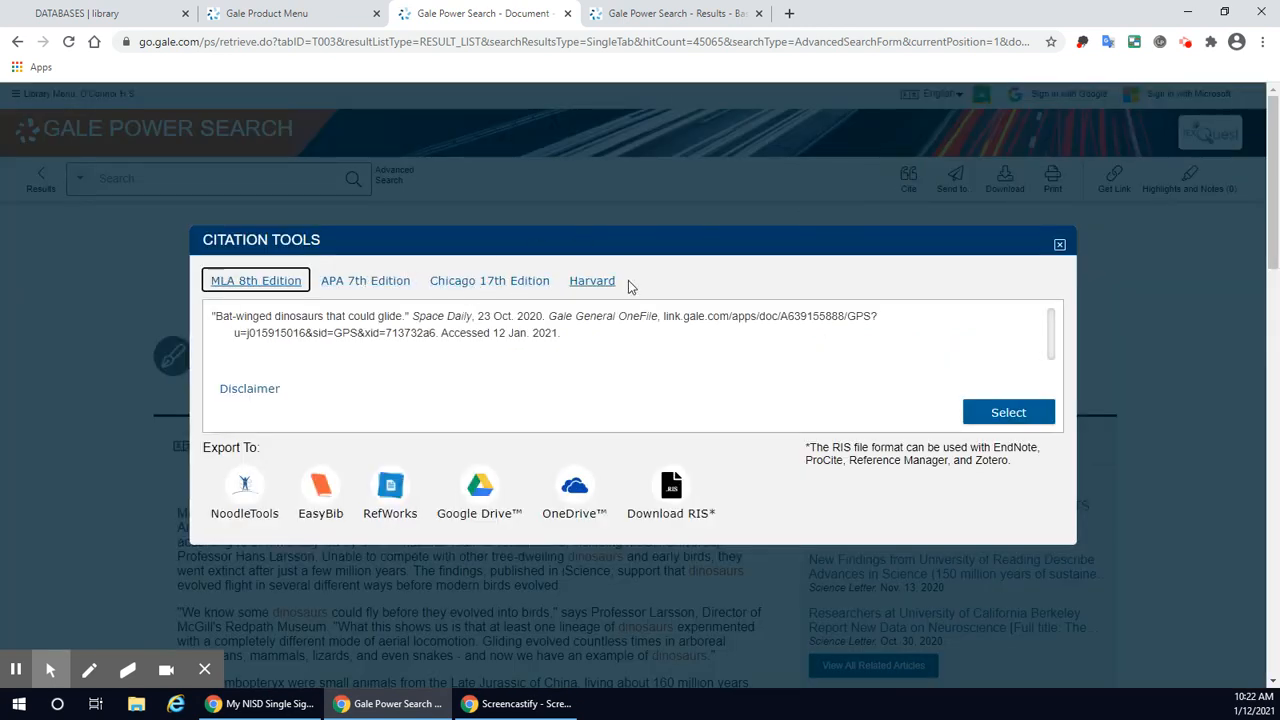